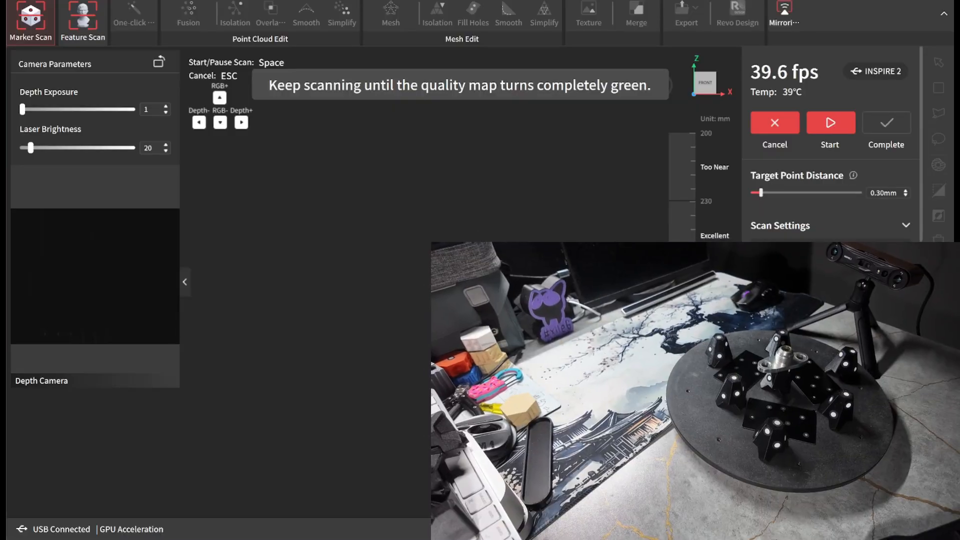
Configure scanning for Parallel Lines, Metallic Shiny Object, laser brightness 60, 0.40 mm point distance
left_click(829, 226)
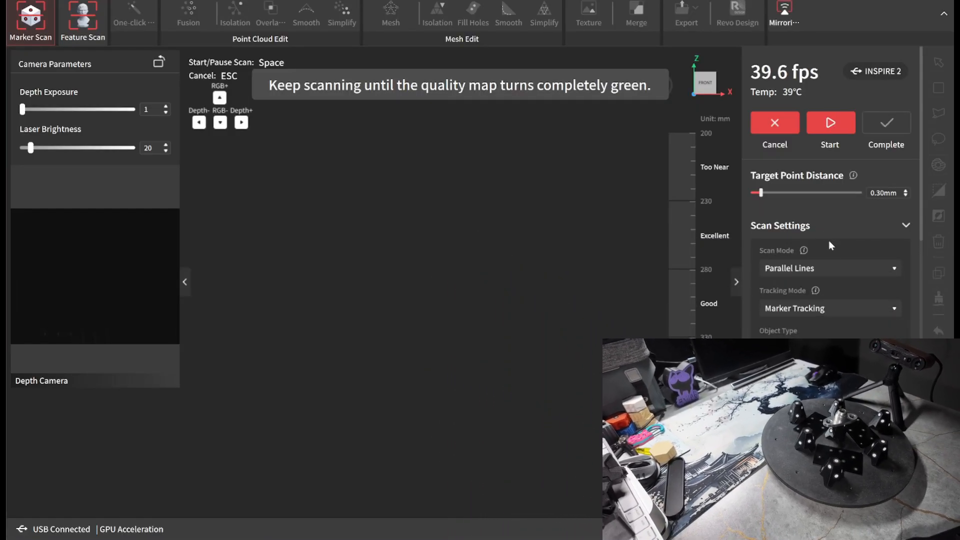
left_click(830, 268)
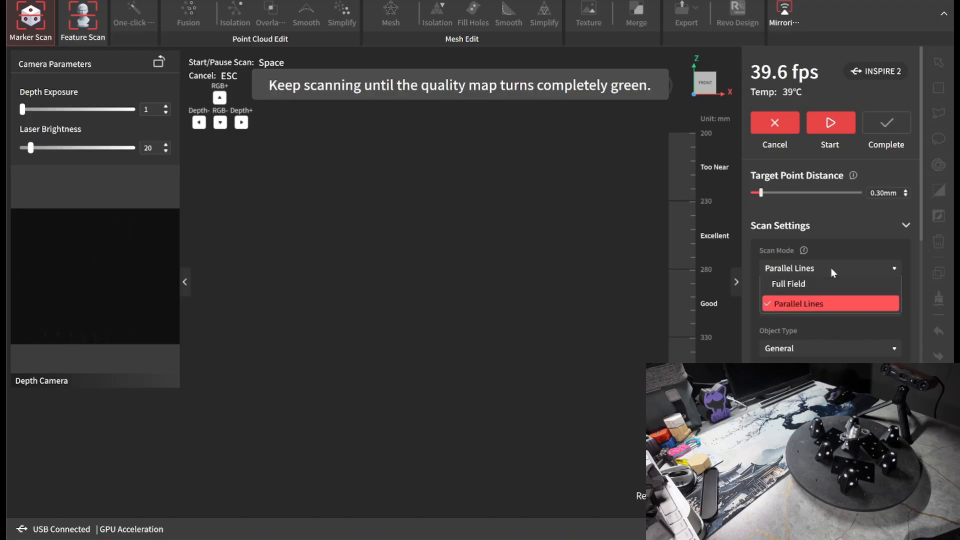
left_click(798, 303)
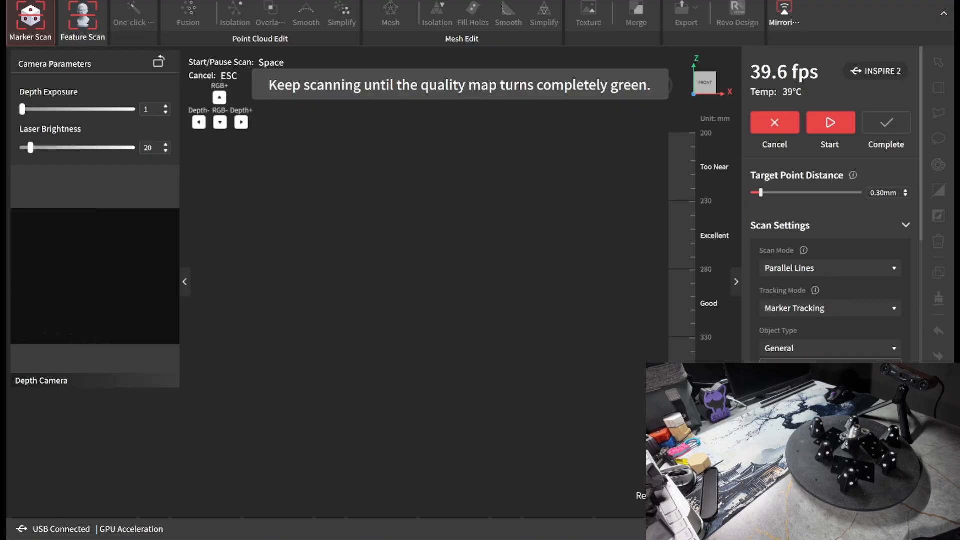
left_click(830, 348)
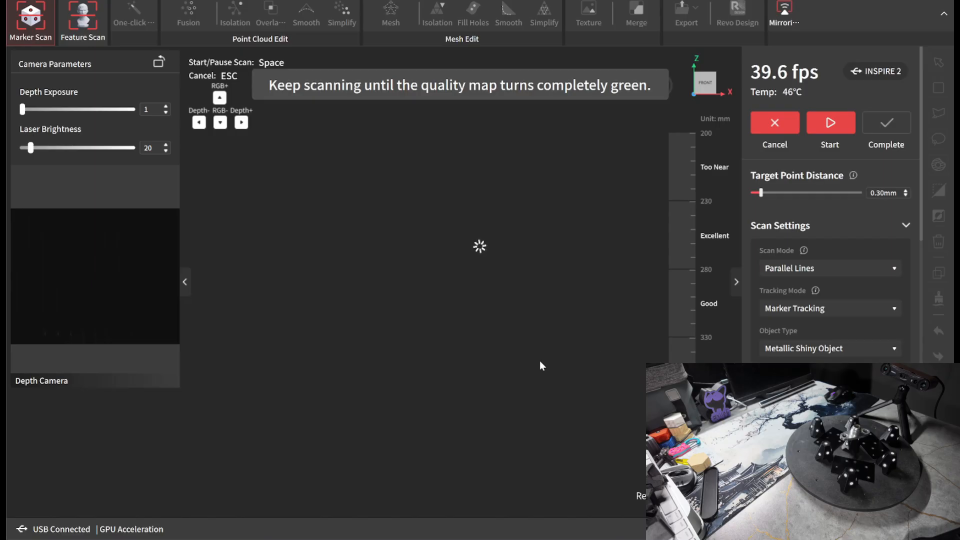
left_click_drag(31, 148, 48, 148)
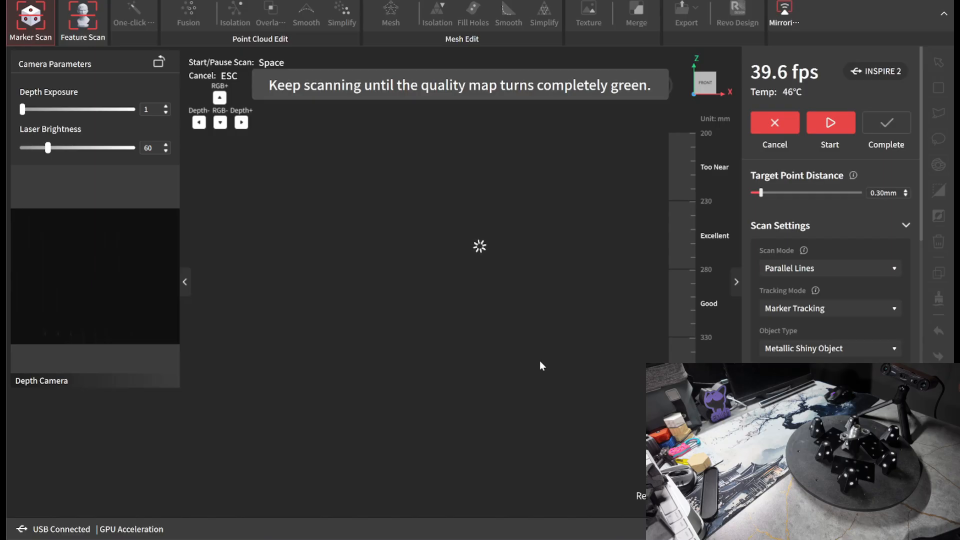
left_click(903, 193)
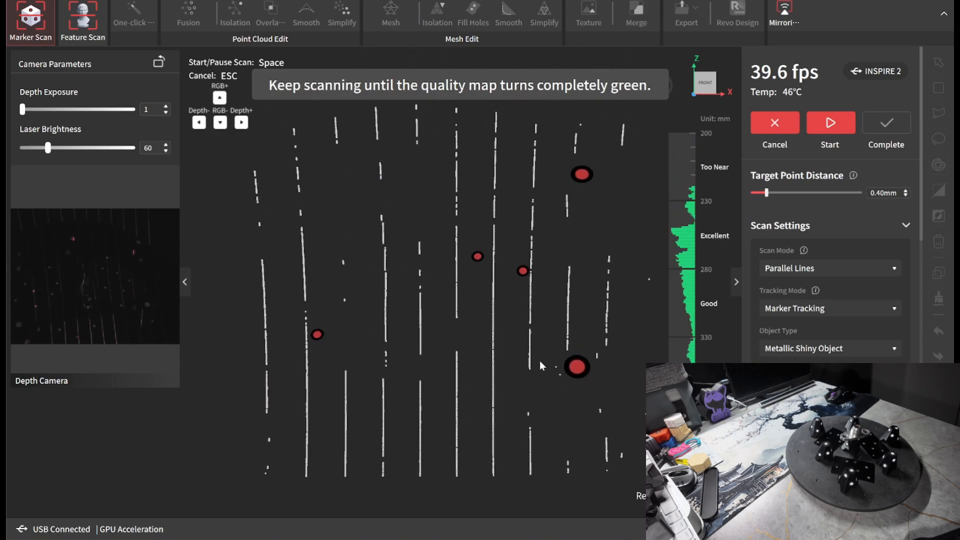
Scan the fitting around the turntable with depth exposure 2 until Scan Quality passes
left_click(830, 123)
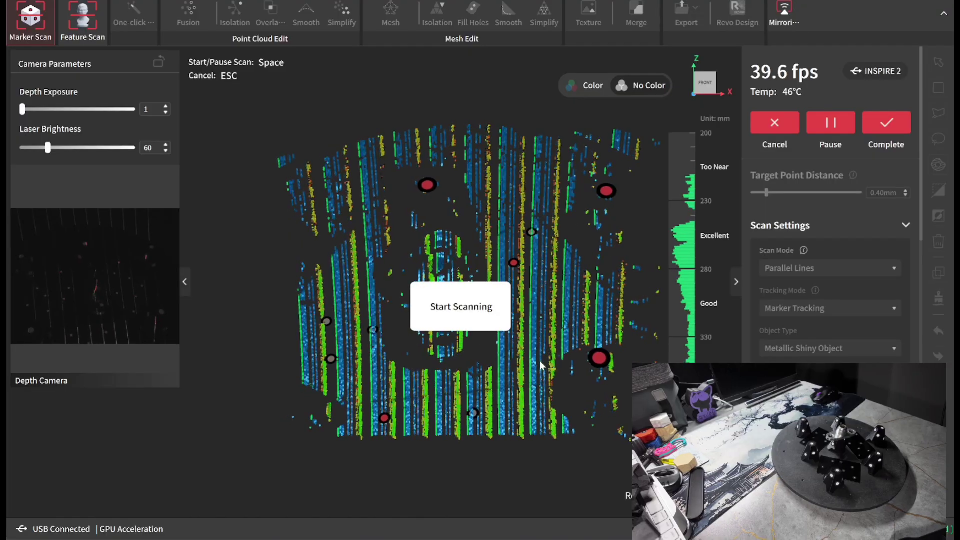
left_click(461, 306)
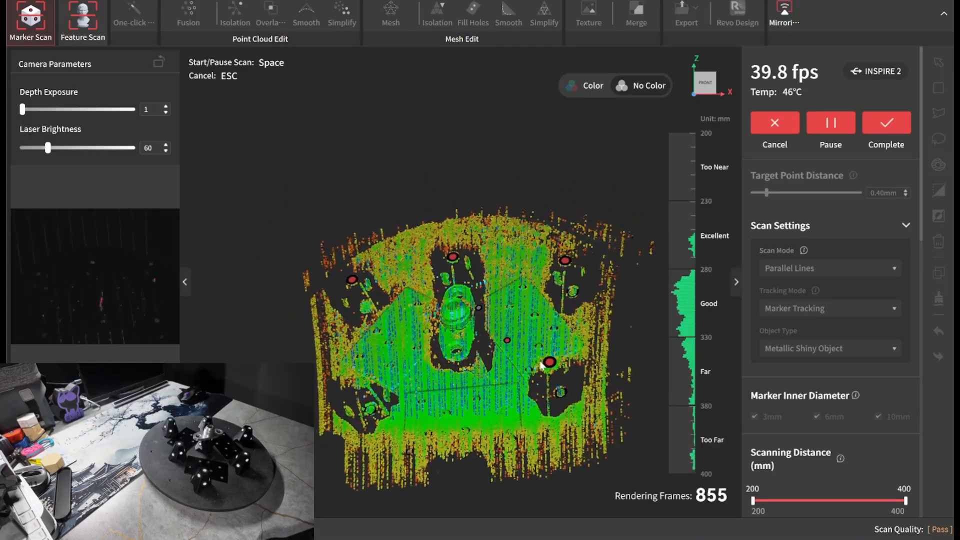
left_click(164, 106)
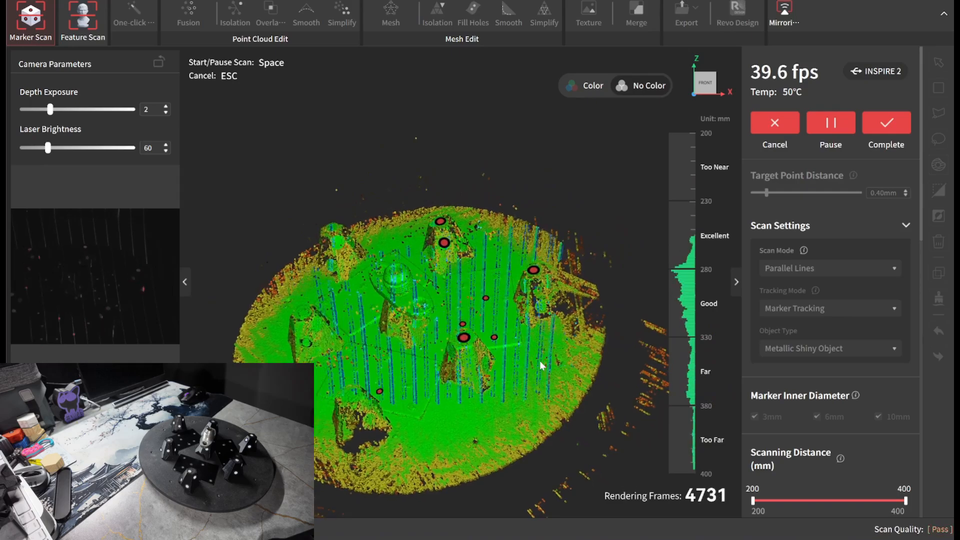
Pause and complete the scan, producing raw point cloud 1017_01 with 4,754 frames
left_click(830, 123)
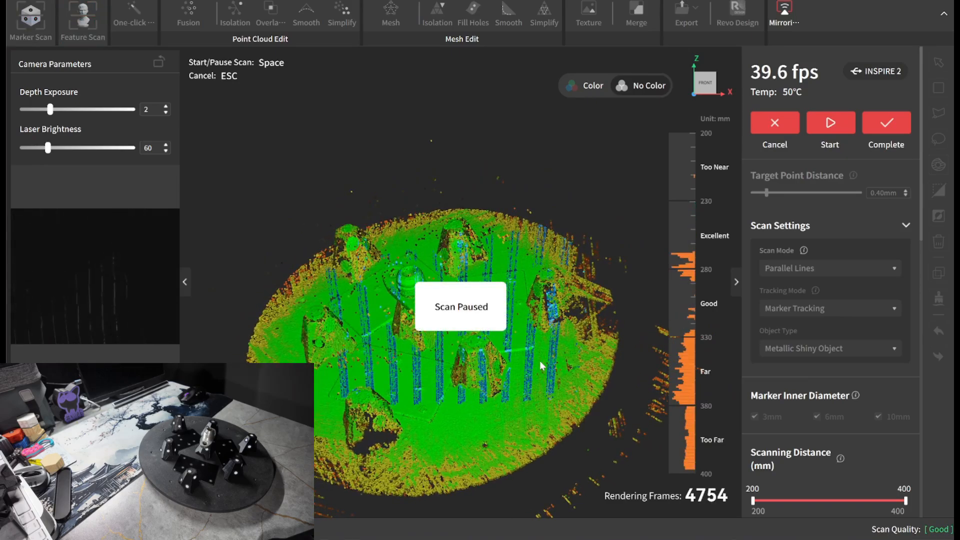
left_click(887, 123)
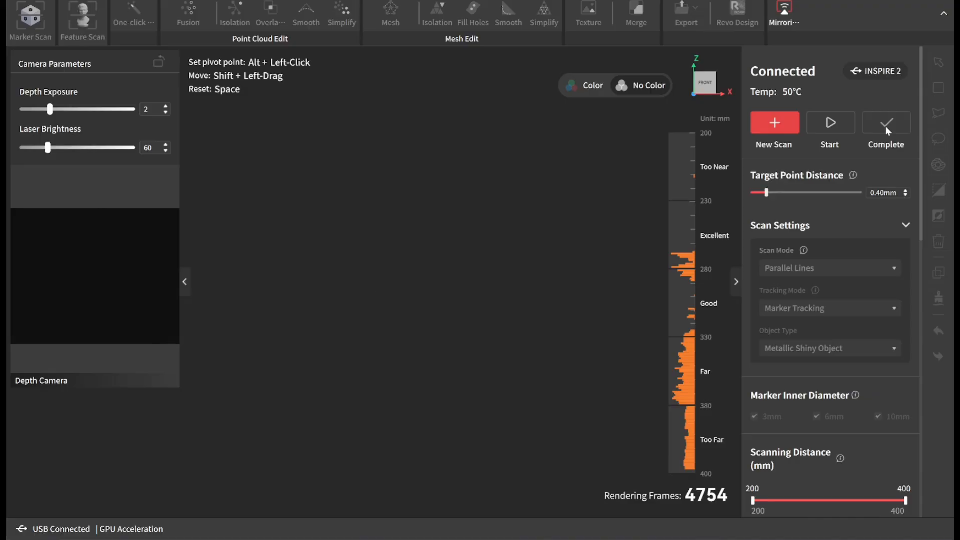
left_click(830, 122)
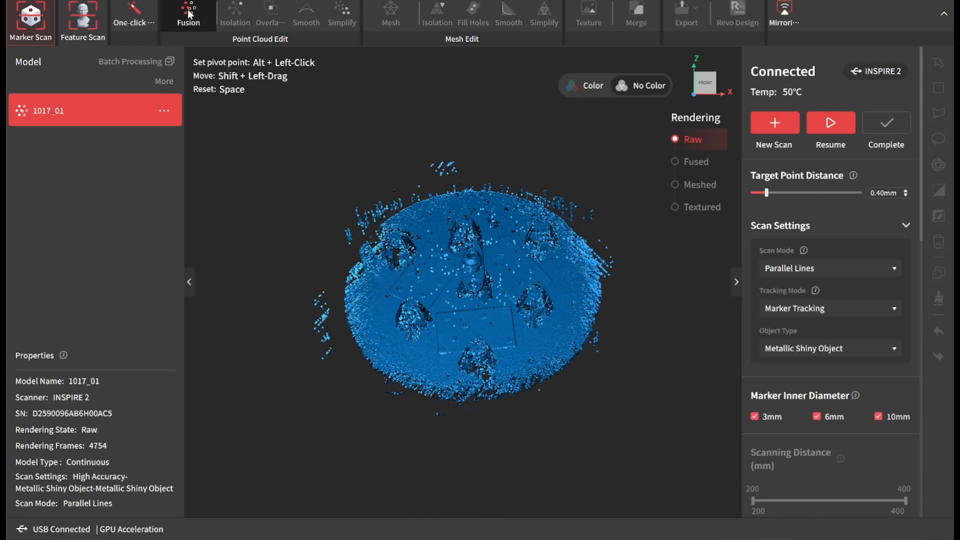
Choose High-quality Fusion for the raw scan at 0.20 mm point distance
left_click(188, 14)
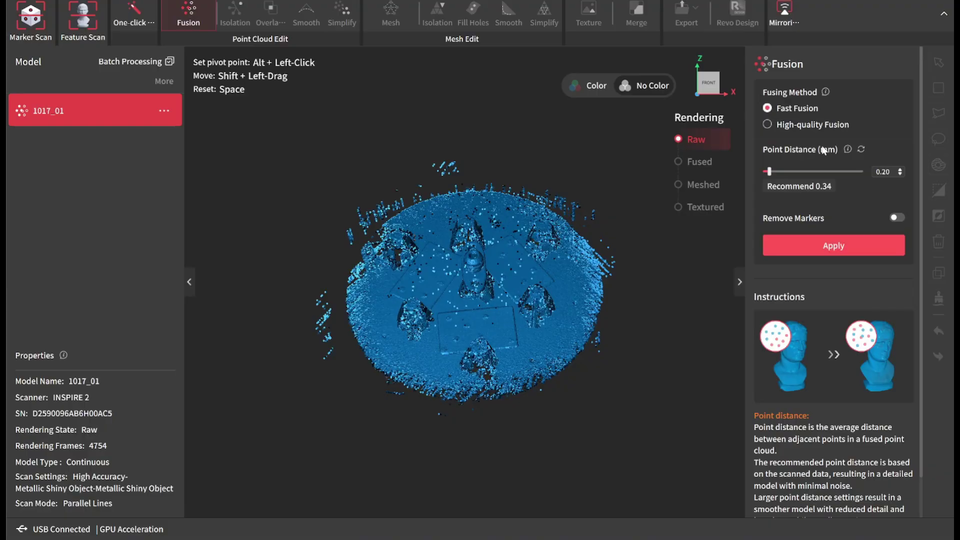
left_click(767, 125)
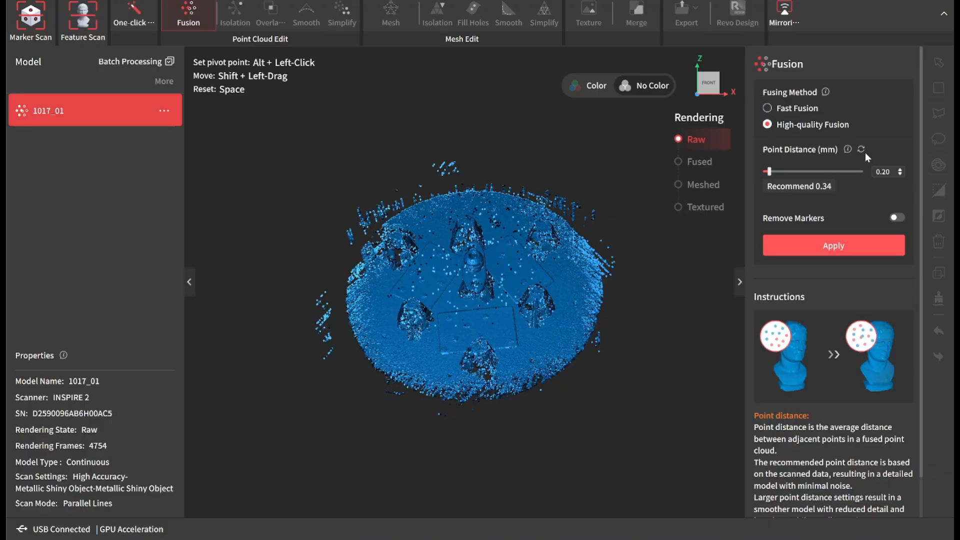
mouse_move(817, 192)
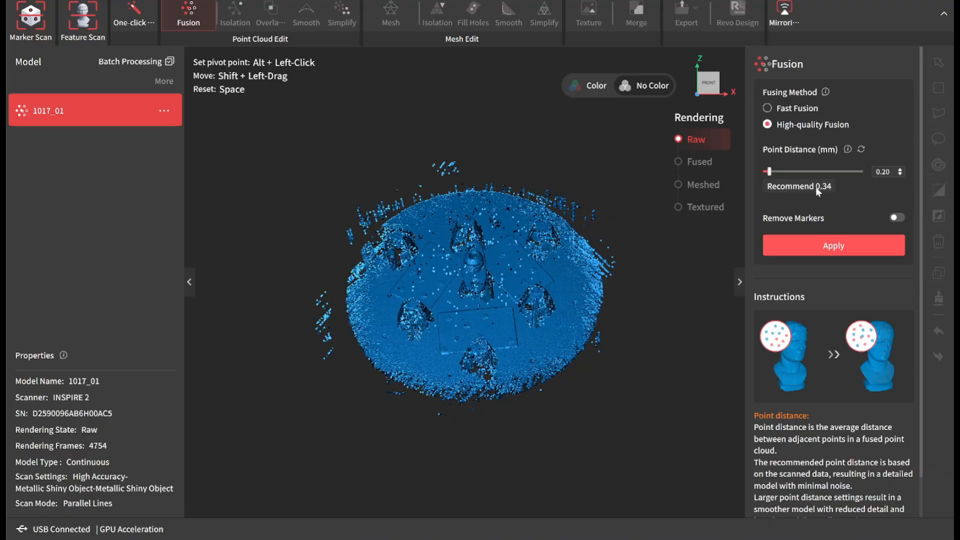
mouse_move(857, 249)
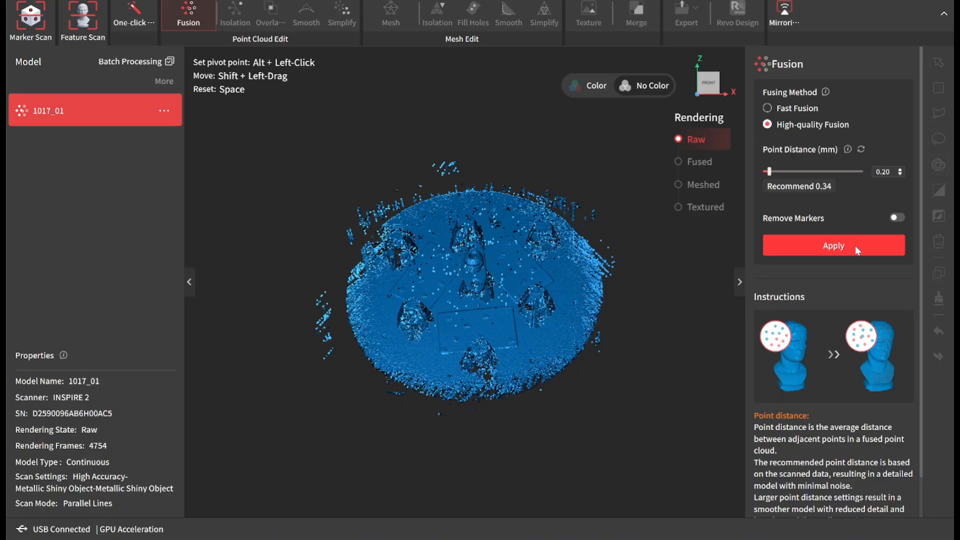
mouse_move(813, 191)
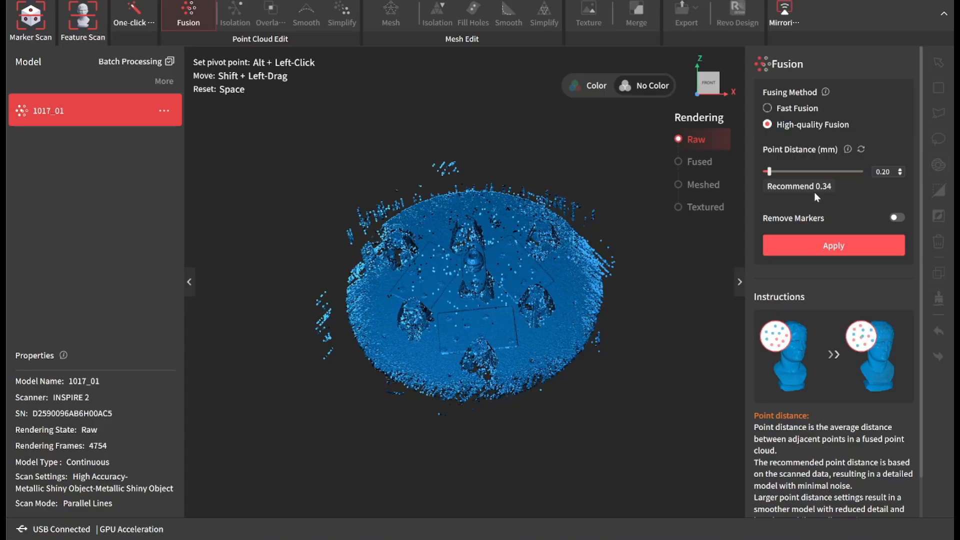
mouse_move(851, 200)
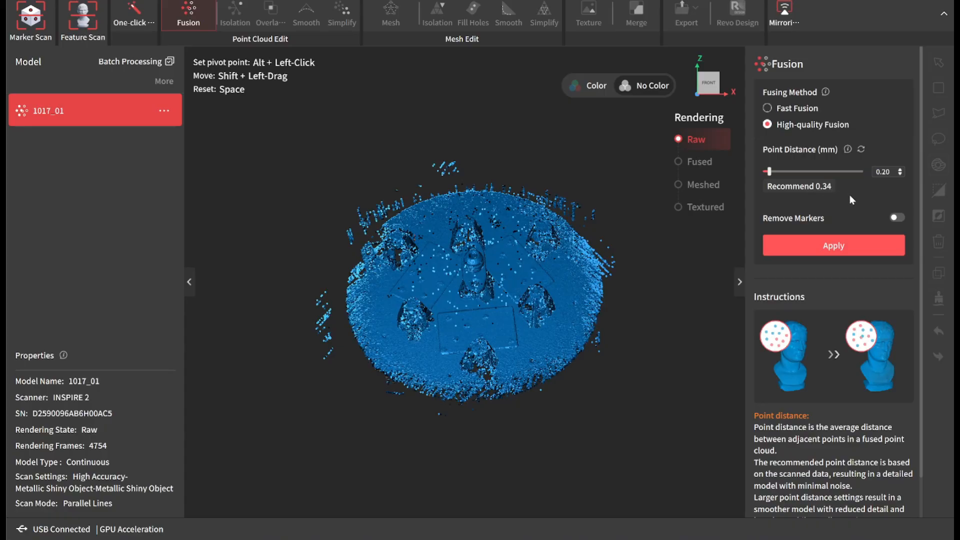
mouse_move(840, 252)
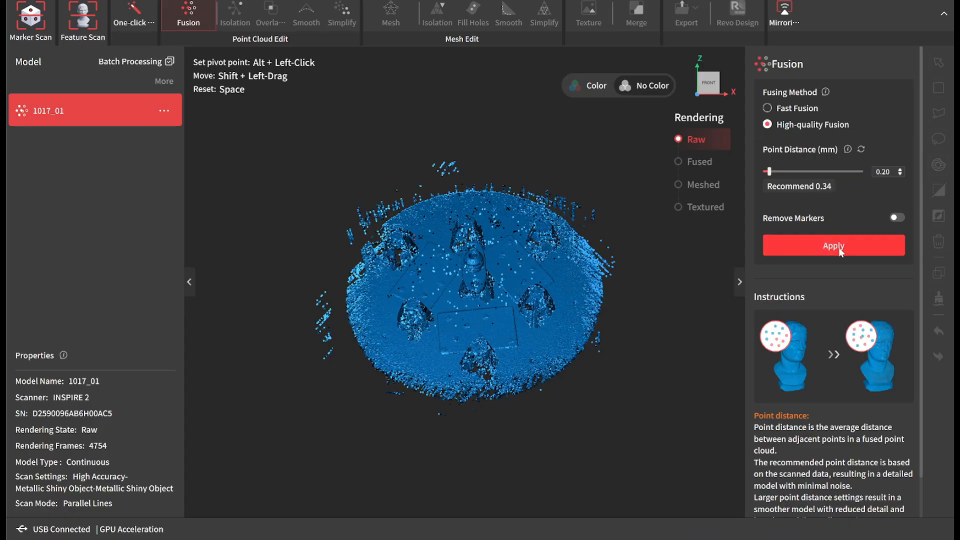
Apply high-quality fusion to 1017_01, yielding a 931,499-point cloud
left_click(832, 245)
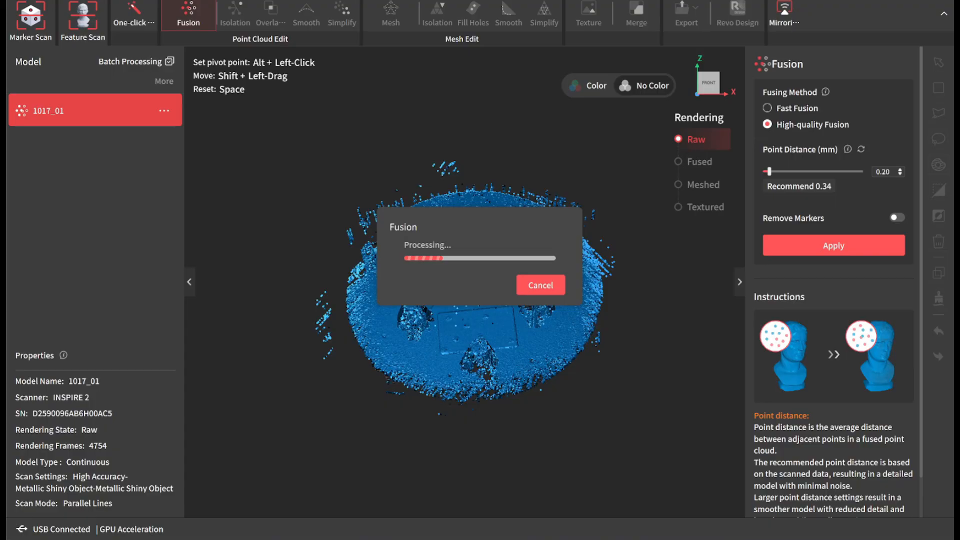
mouse_move(444, 291)
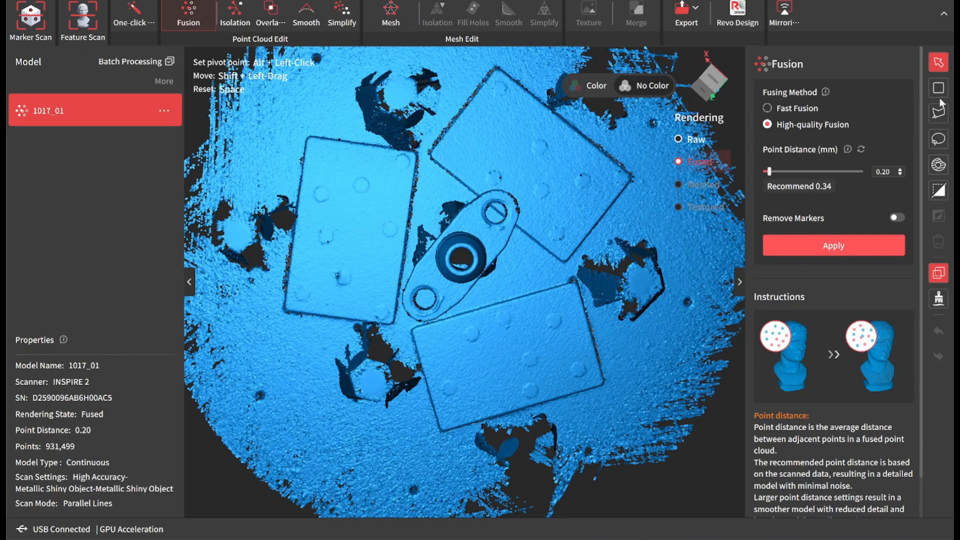
Lasso-delete the turntable and markers, then detect and remove isolated stray points
left_click(938, 139)
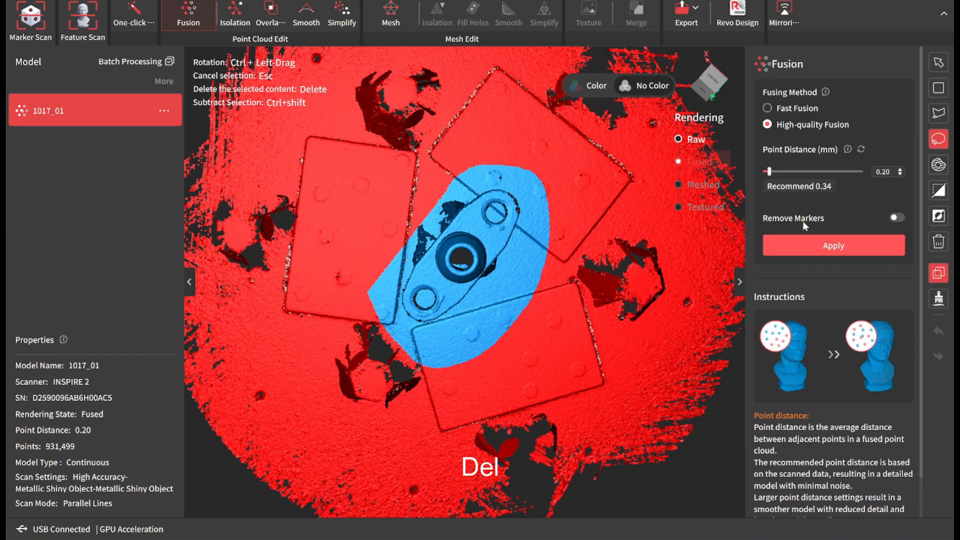
key("Delete")
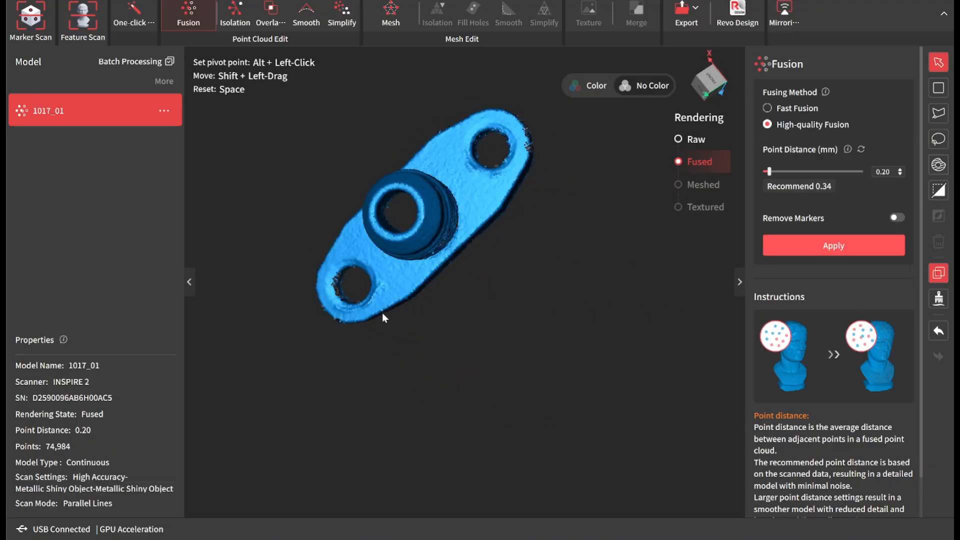
left_click(234, 13)
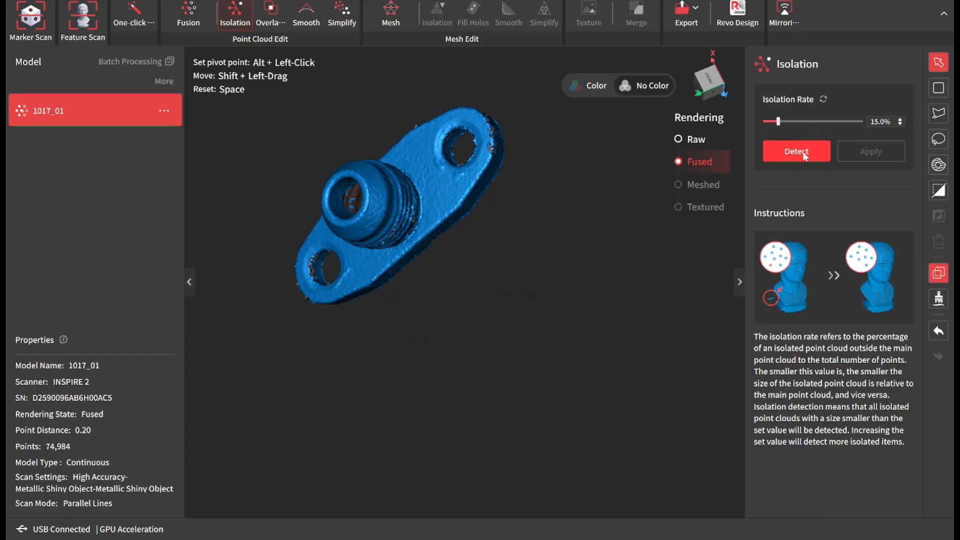
left_click(797, 151)
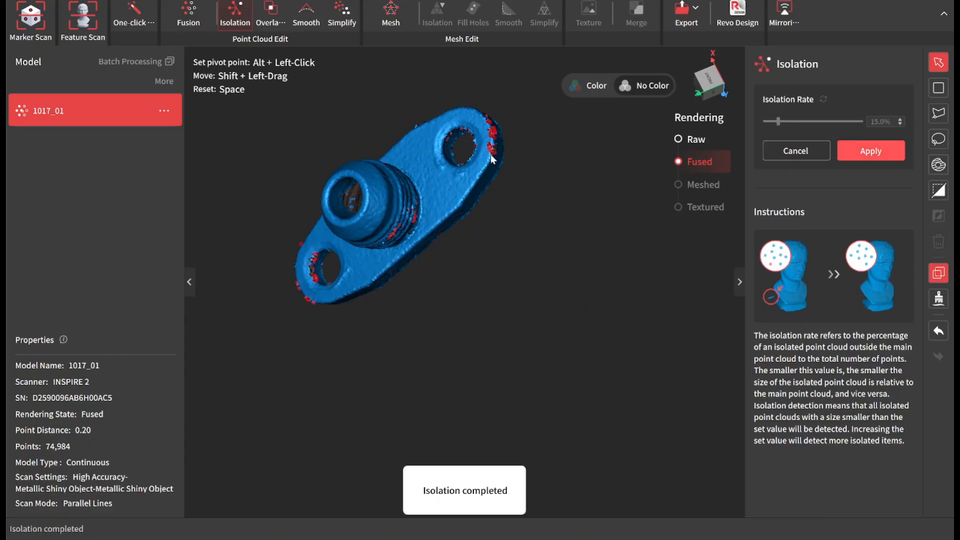
left_click(870, 151)
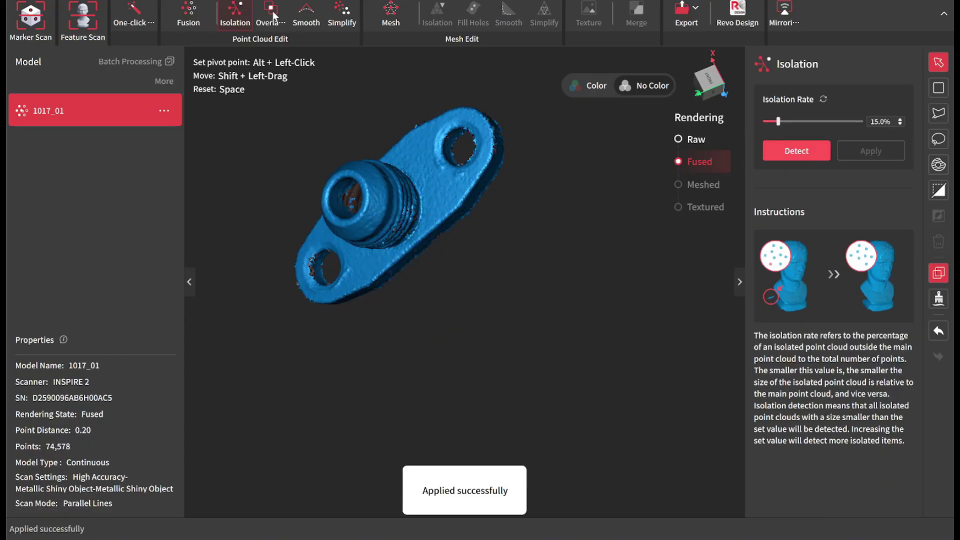
left_click(270, 16)
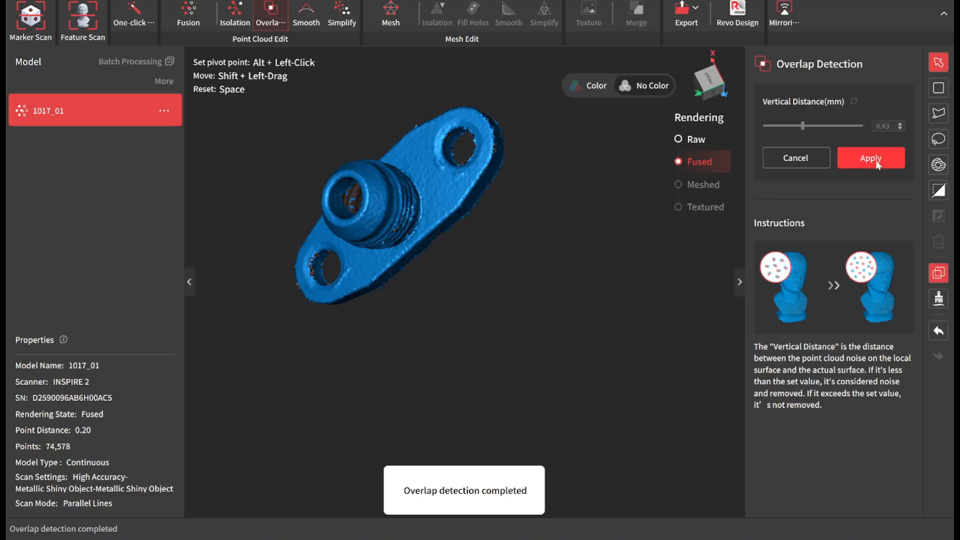
Remove overlap noise from the fitting, trimming its cloud to 74,510 points
left_click(870, 158)
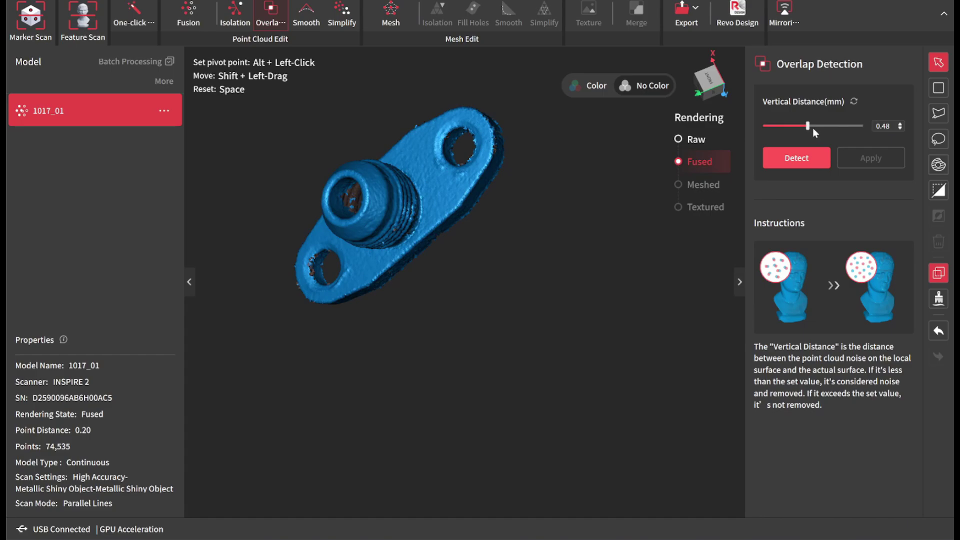
left_click(796, 157)
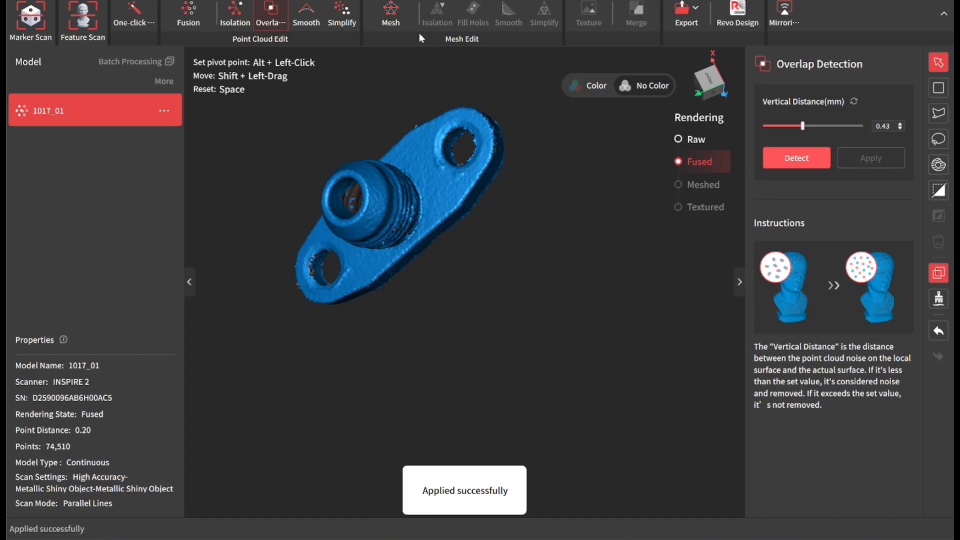
left_click(390, 14)
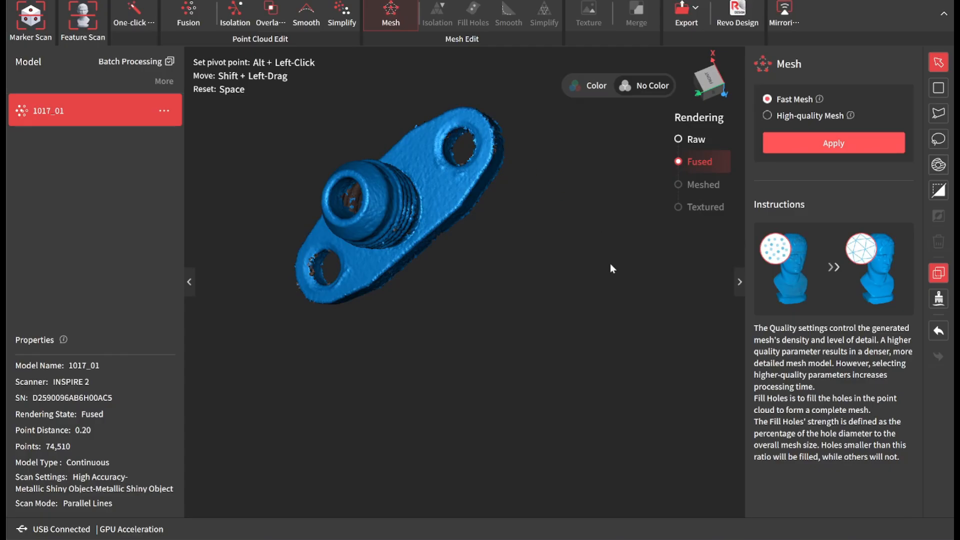
Select High-quality Mesh and lower the quality from 6.0 to 5.8
left_click(767, 116)
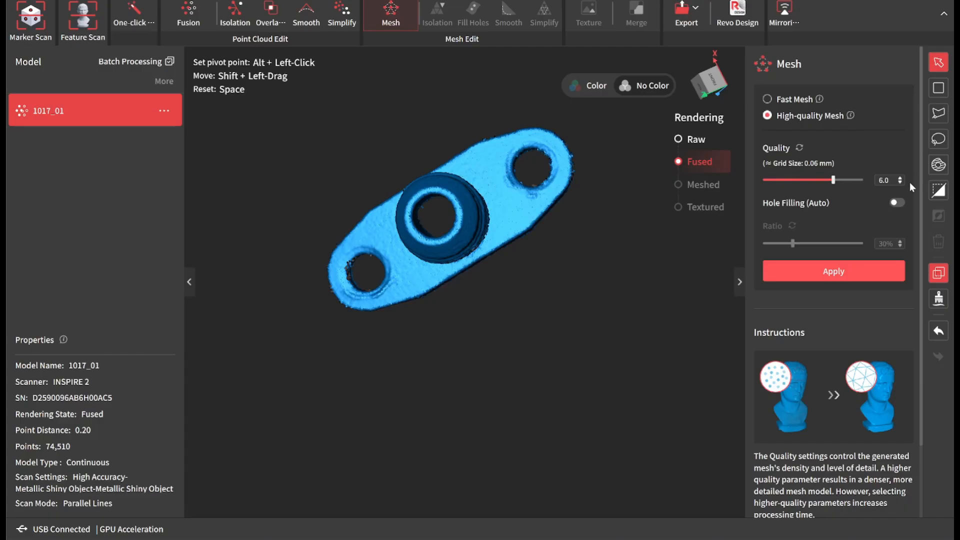
mouse_move(906, 191)
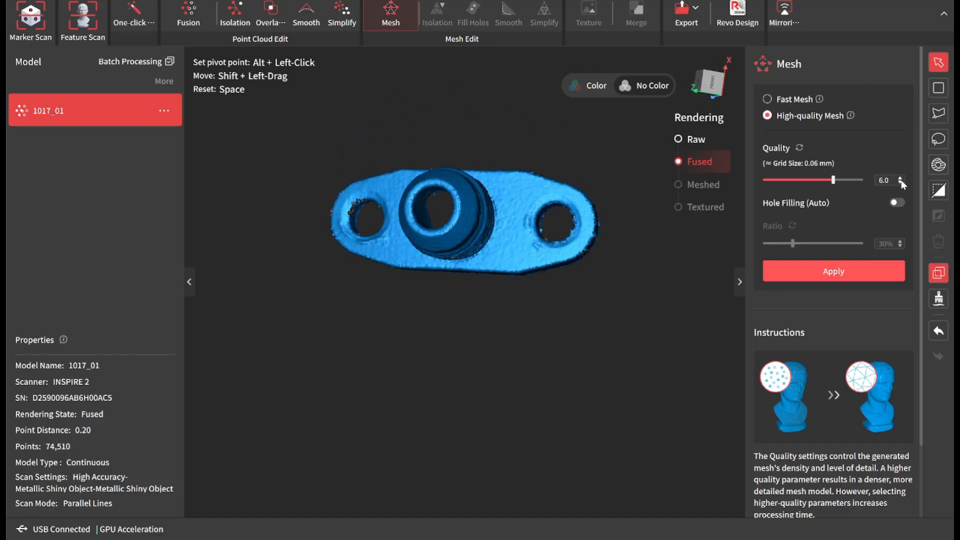
left_click(912, 183)
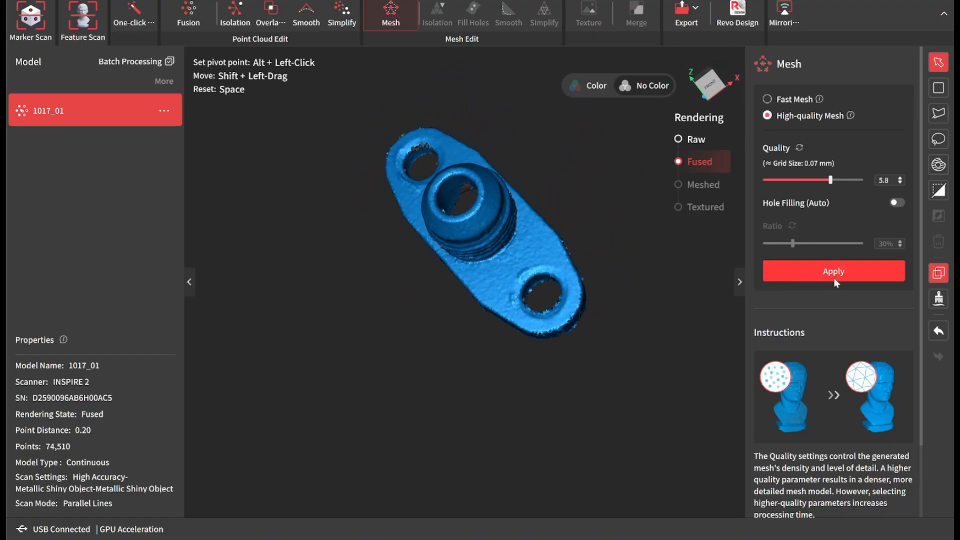
Mesh the fitting at quality 5.8, giving about 251,333 vertices and 498,964 polygons
left_click(833, 271)
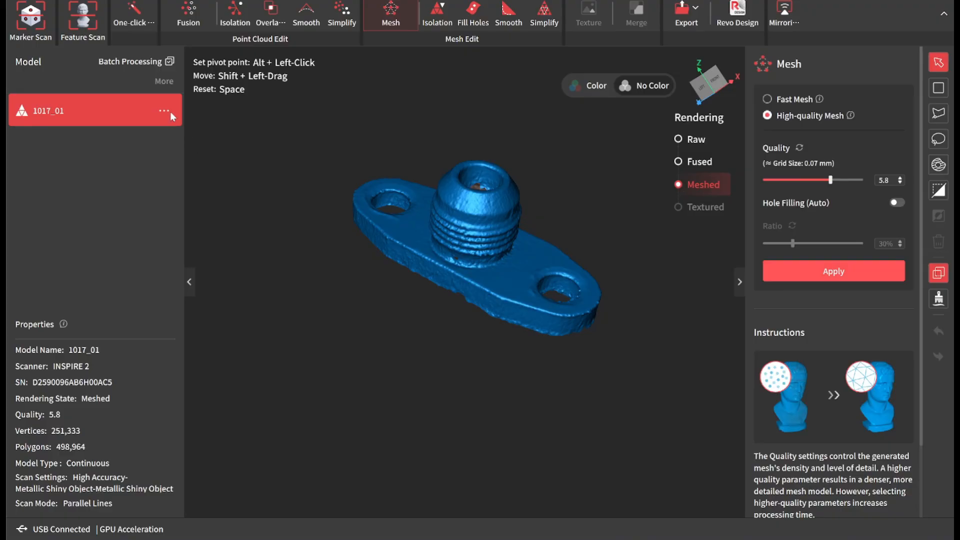
Export all models of the meshed fitting scan via its options menu
left_click(164, 111)
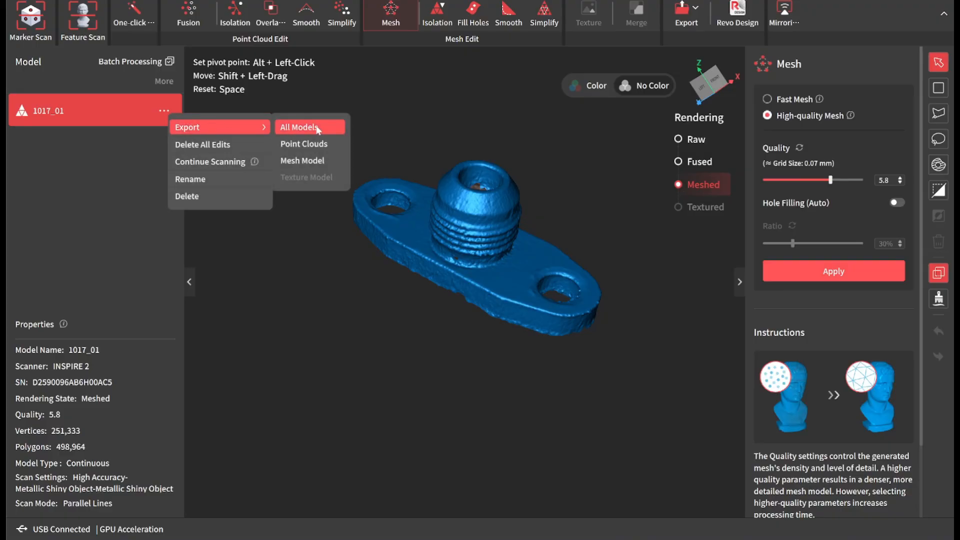
left_click(299, 126)
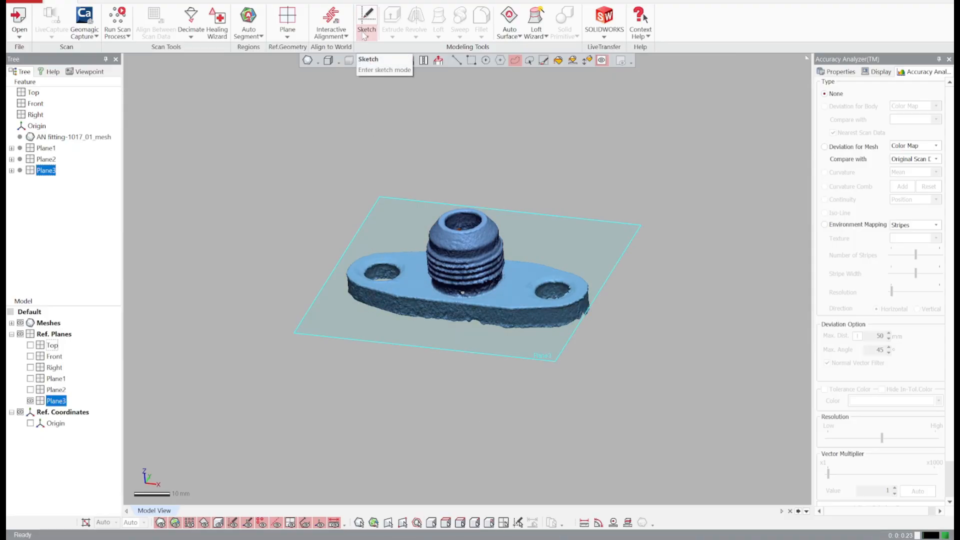
Create a mesh sketch section 4 mm above Plane3 and dimension the bolt hole diameters
left_click(366, 21)
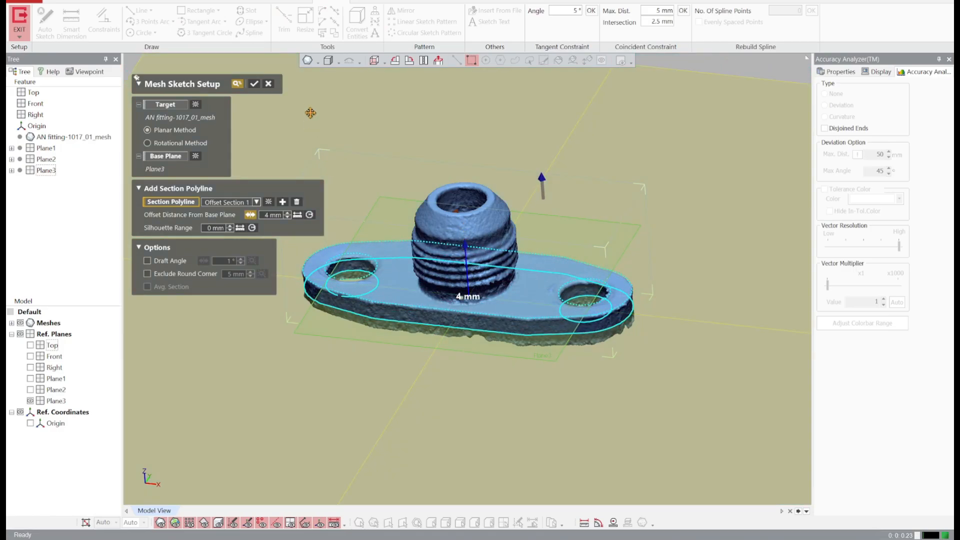
left_click(254, 84)
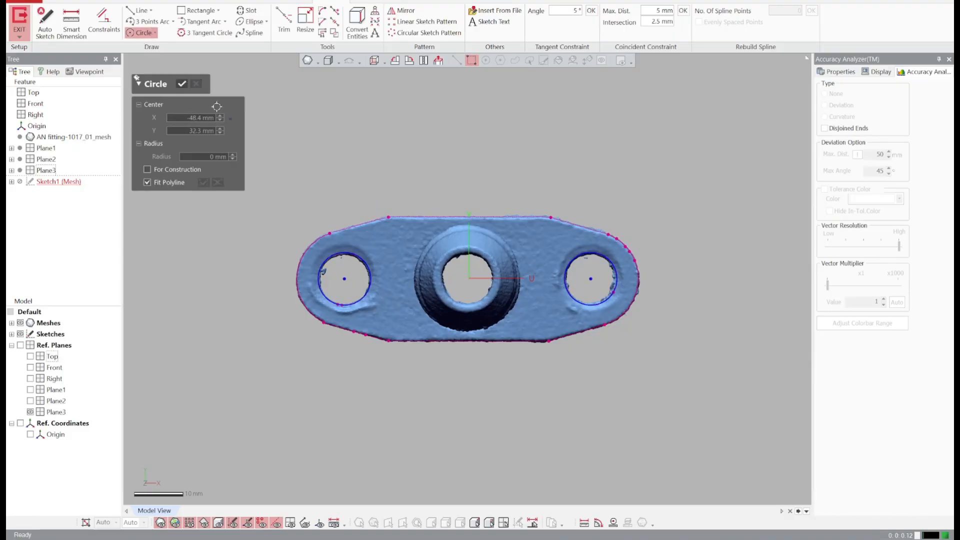
left_click(71, 24)
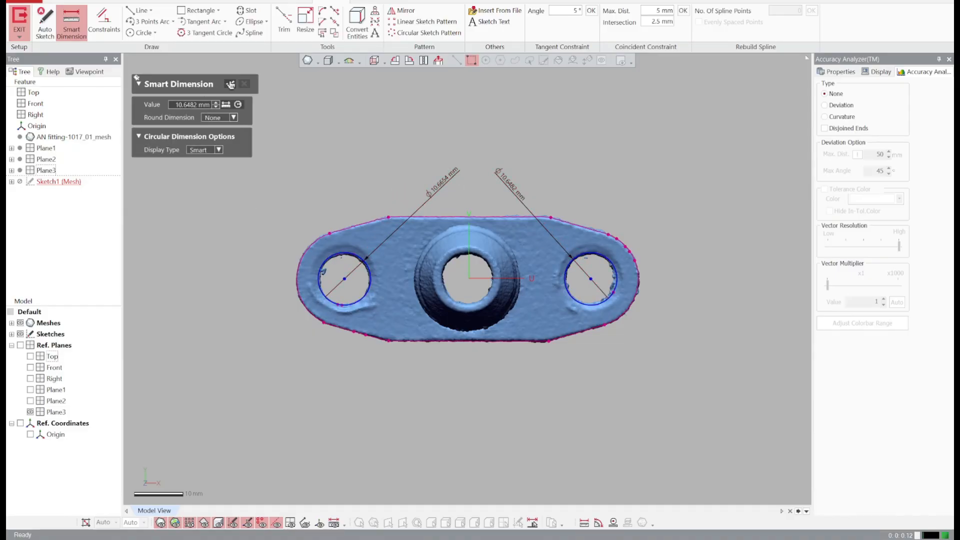
Draw a centre line between the hole centres and dimension it at 50.0301 mm
left_click(142, 11)
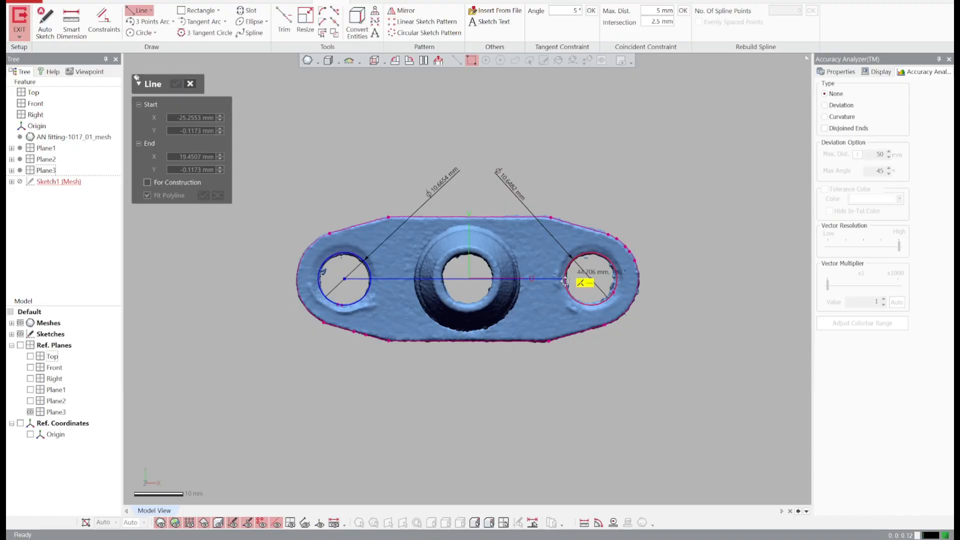
left_click(590, 280)
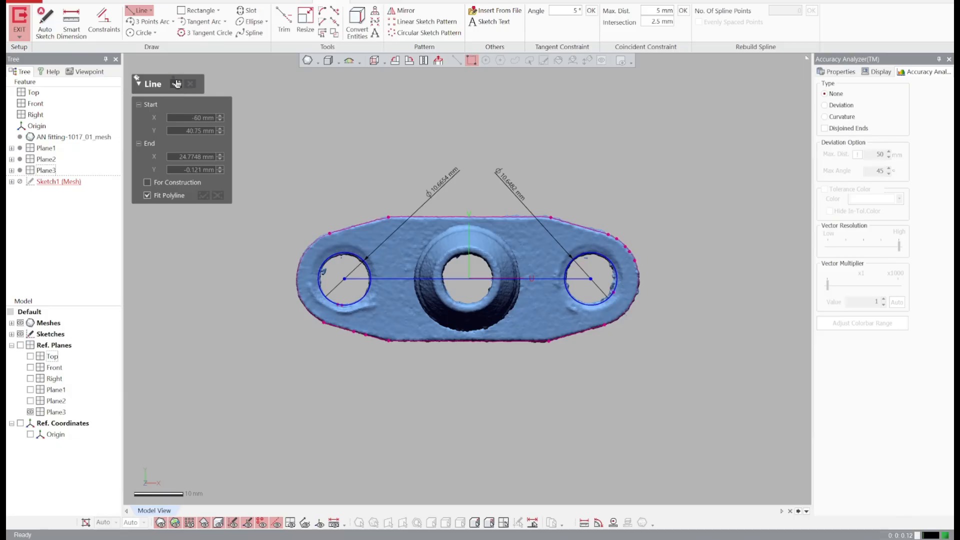
left_click(71, 22)
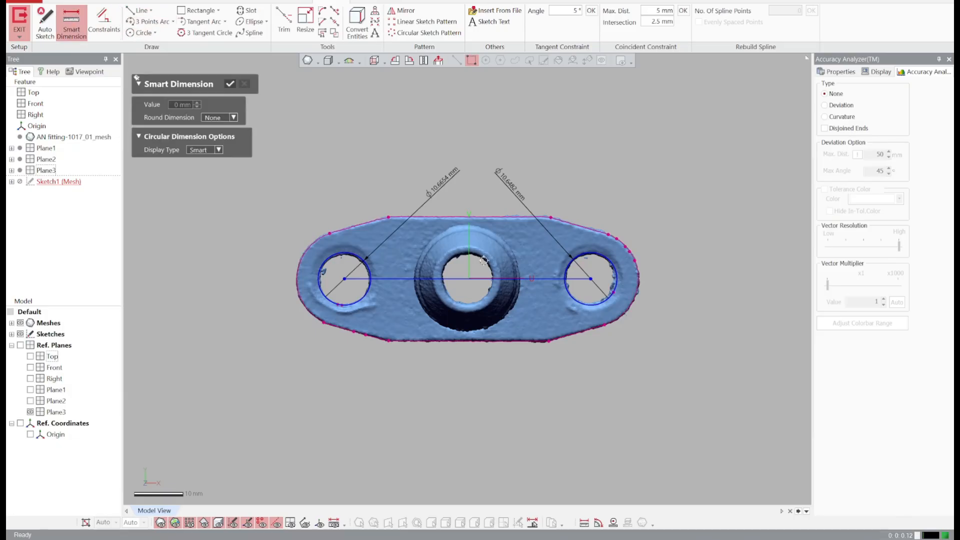
scroll("up", 3)
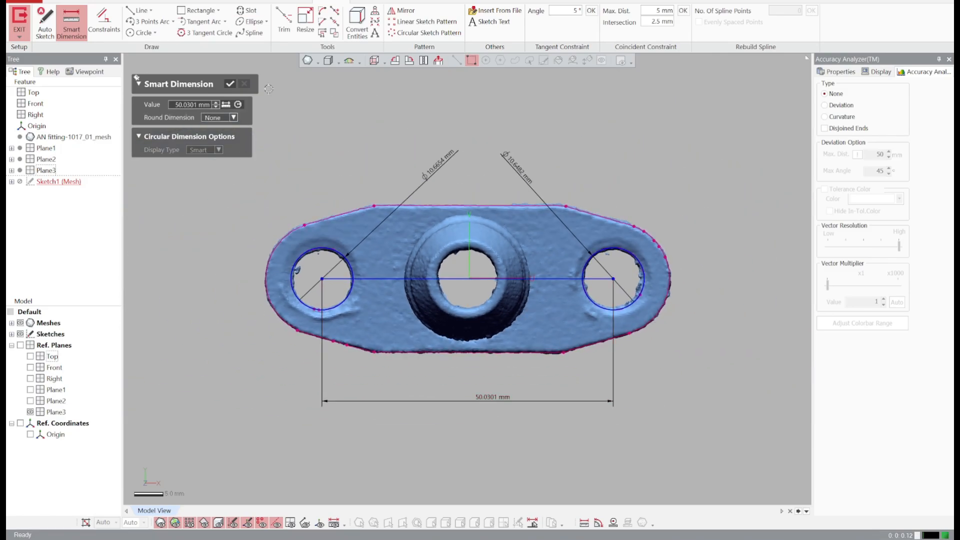
left_click(229, 84)
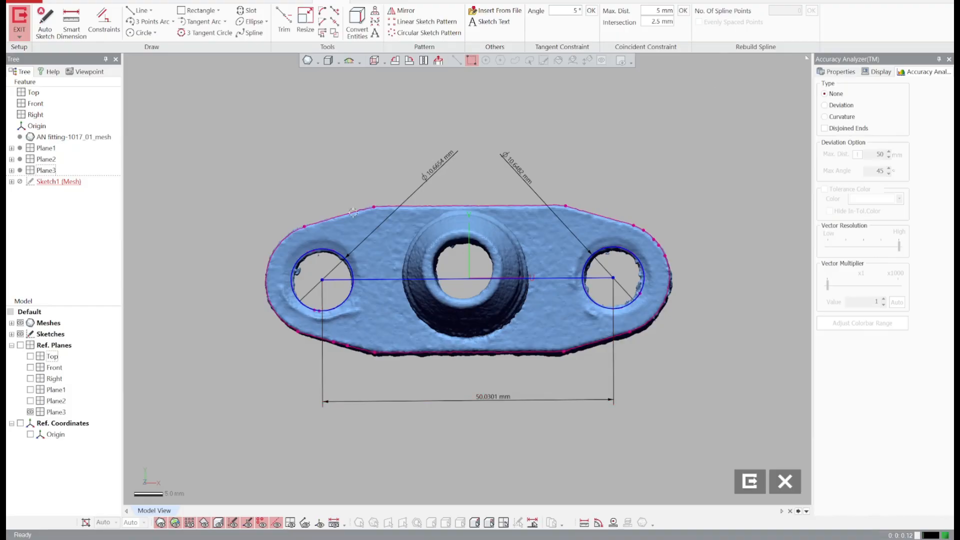
mouse_move(465, 179)
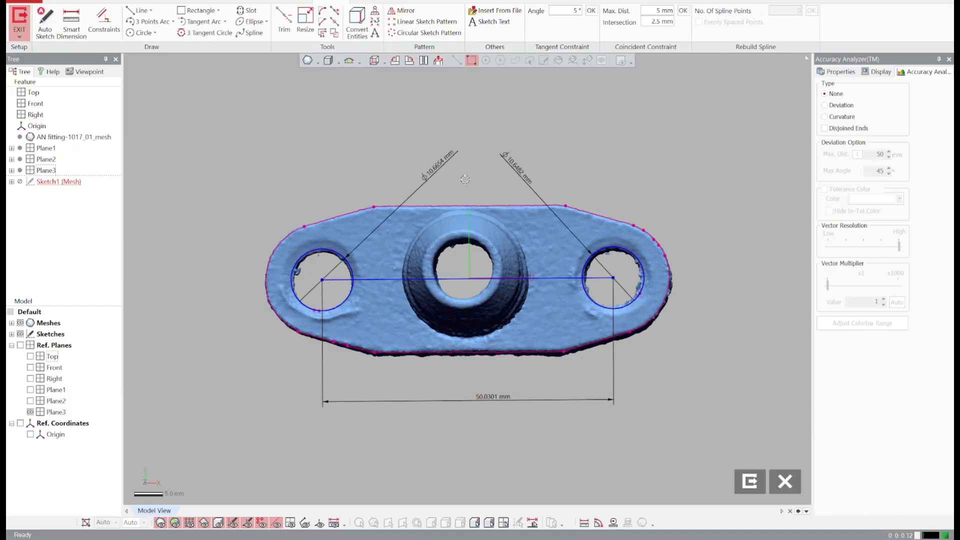
mouse_move(593, 323)
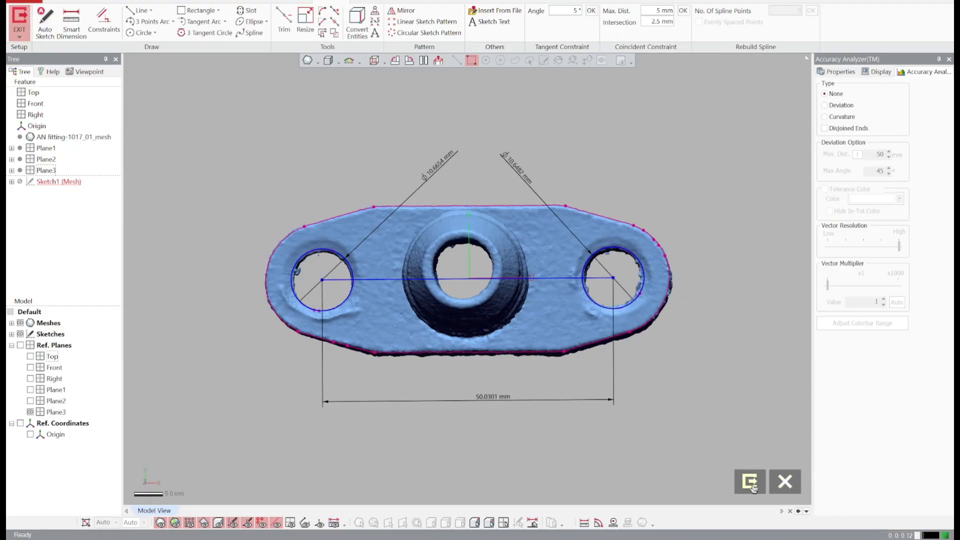
Add larger end circles joined by tangent lines around the holes, then exit the sketch
left_click(142, 32)
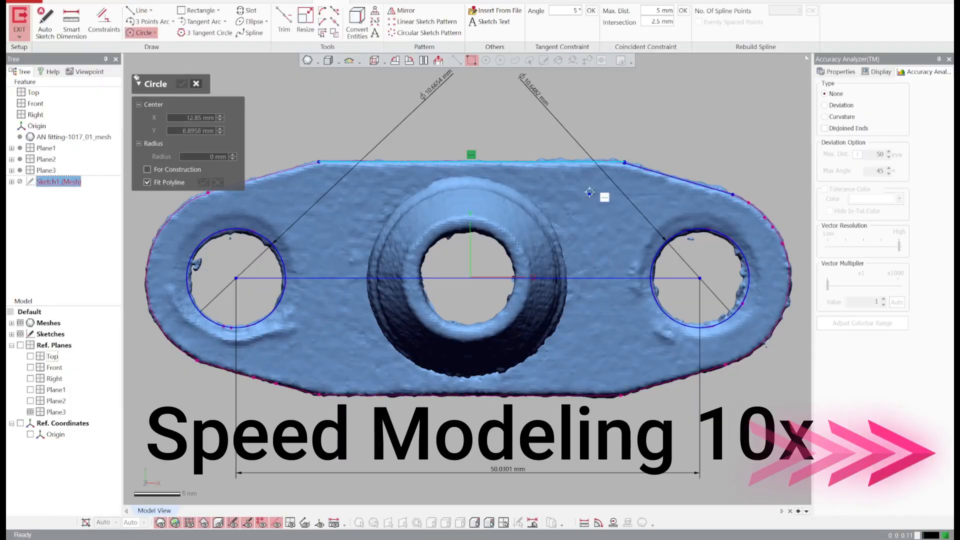
left_click(402, 11)
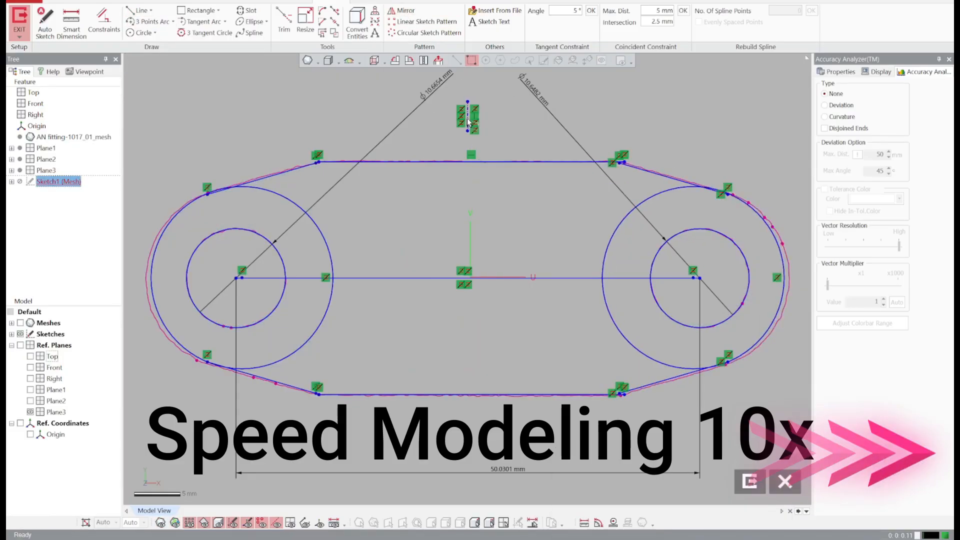
left_click(19, 23)
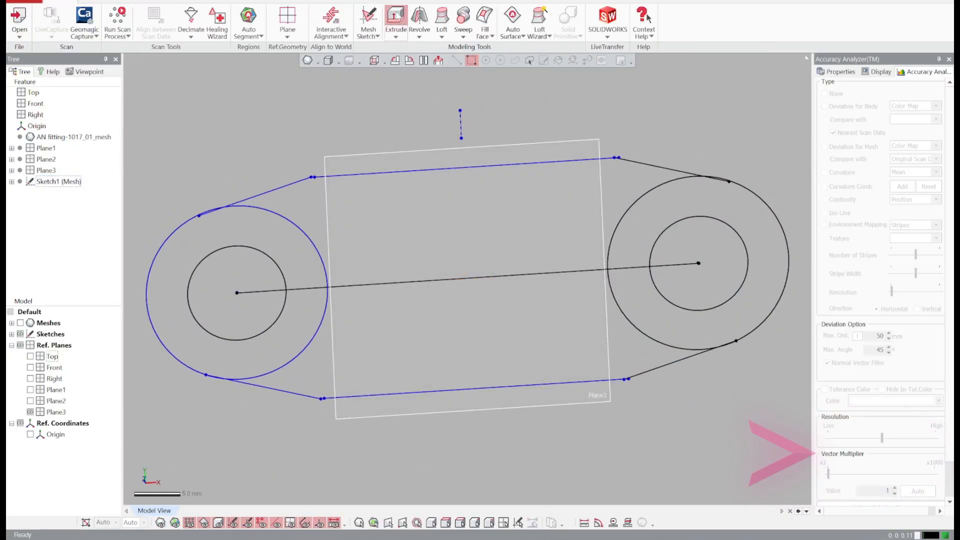
Extrude the base outline 4.2 mm and dimension the boss circle's diameter in Mesh Sketch2
left_click(395, 22)
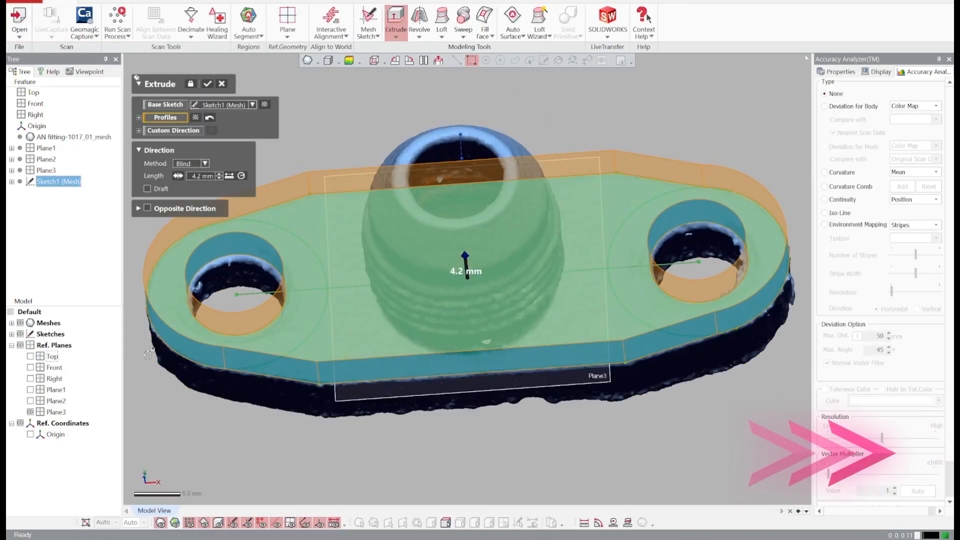
left_click(208, 84)
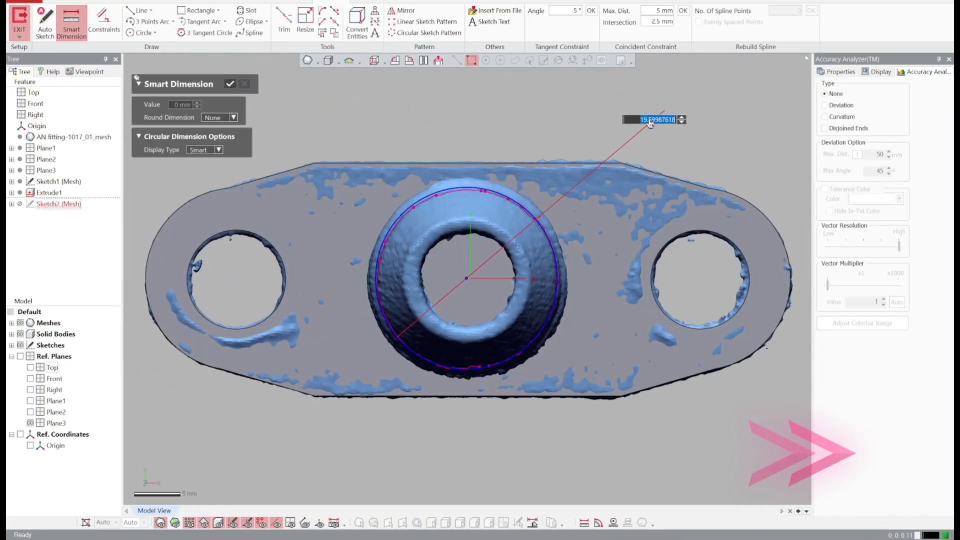
left_click(230, 84)
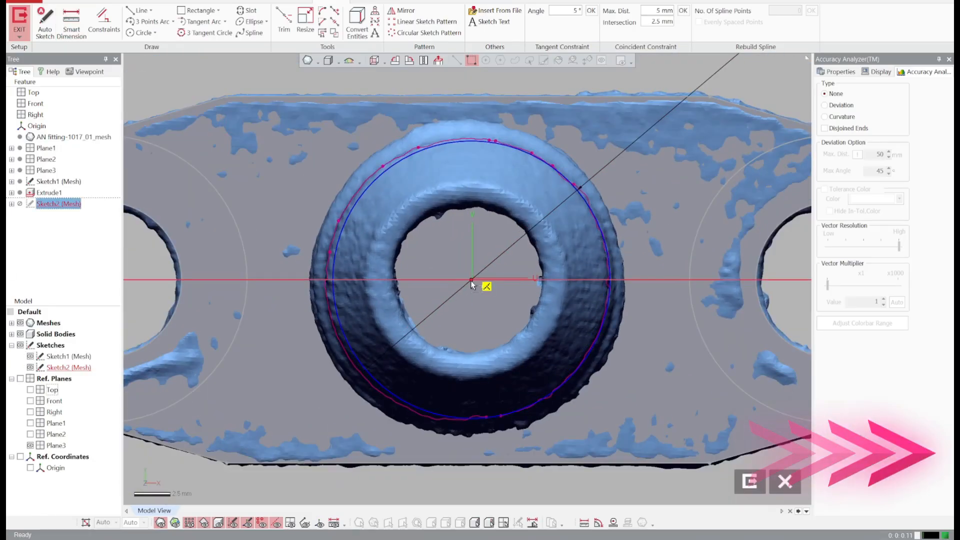